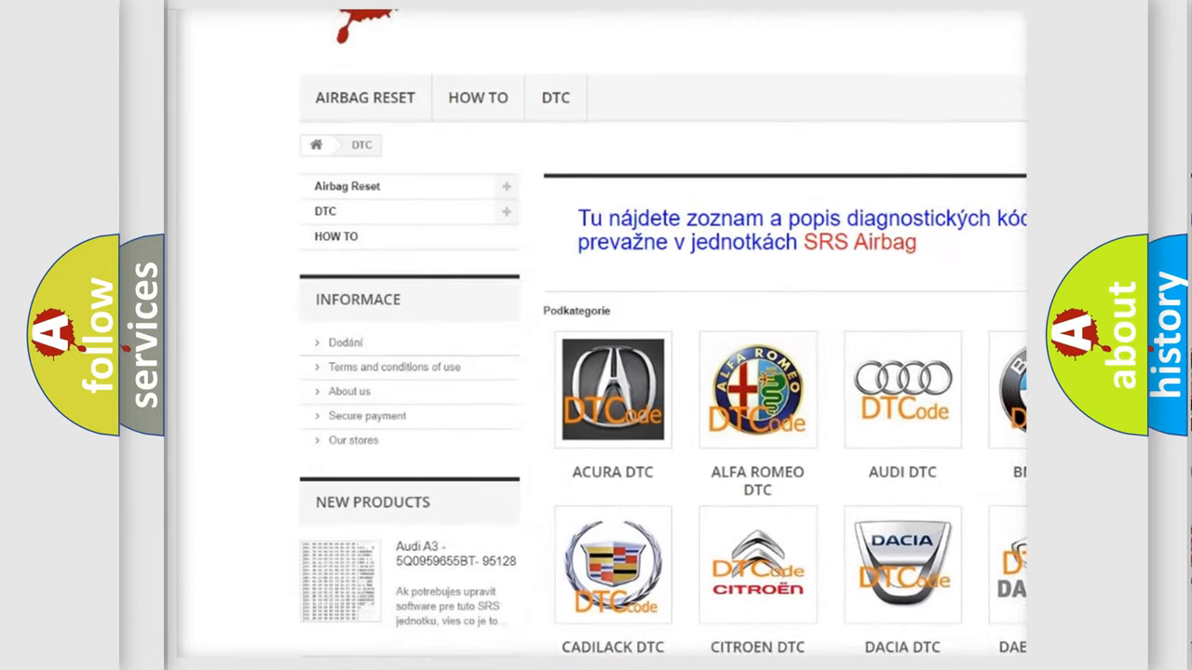
scroll(down, 3)
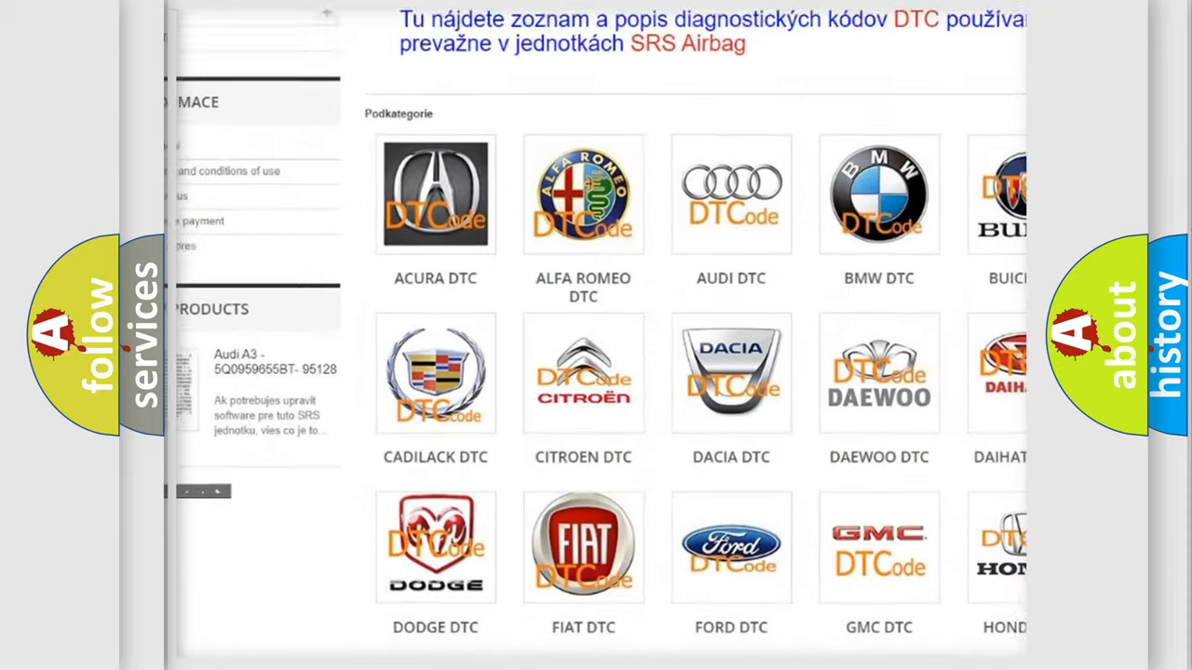
scroll(down, 3)
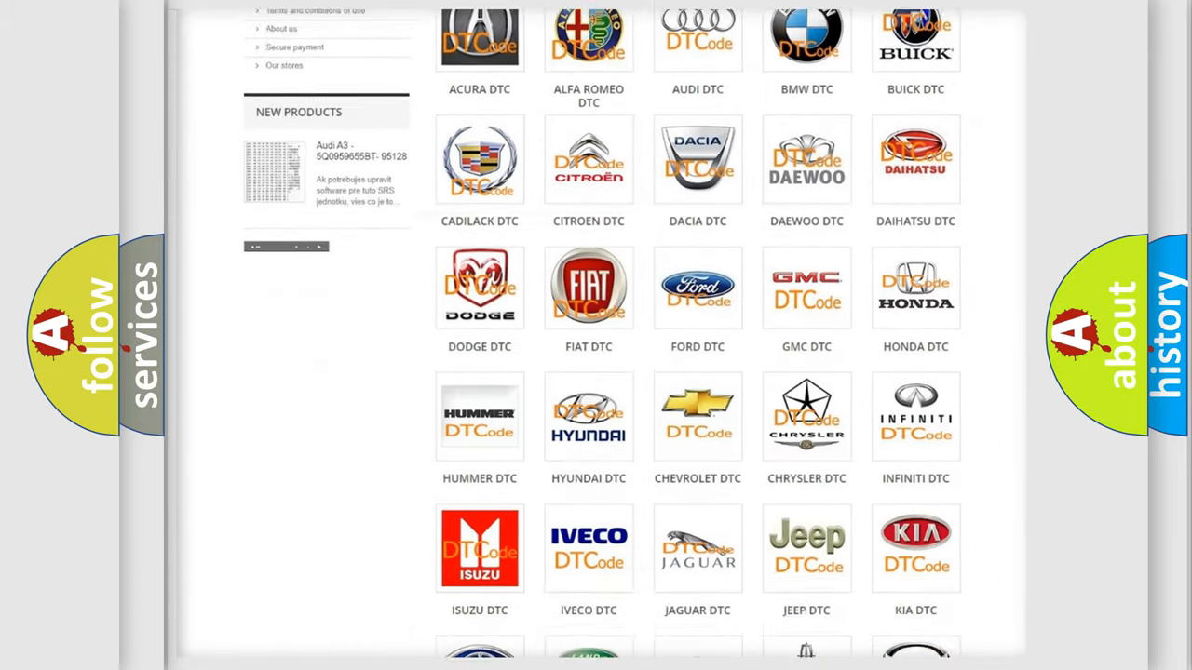
scroll(down, 3)
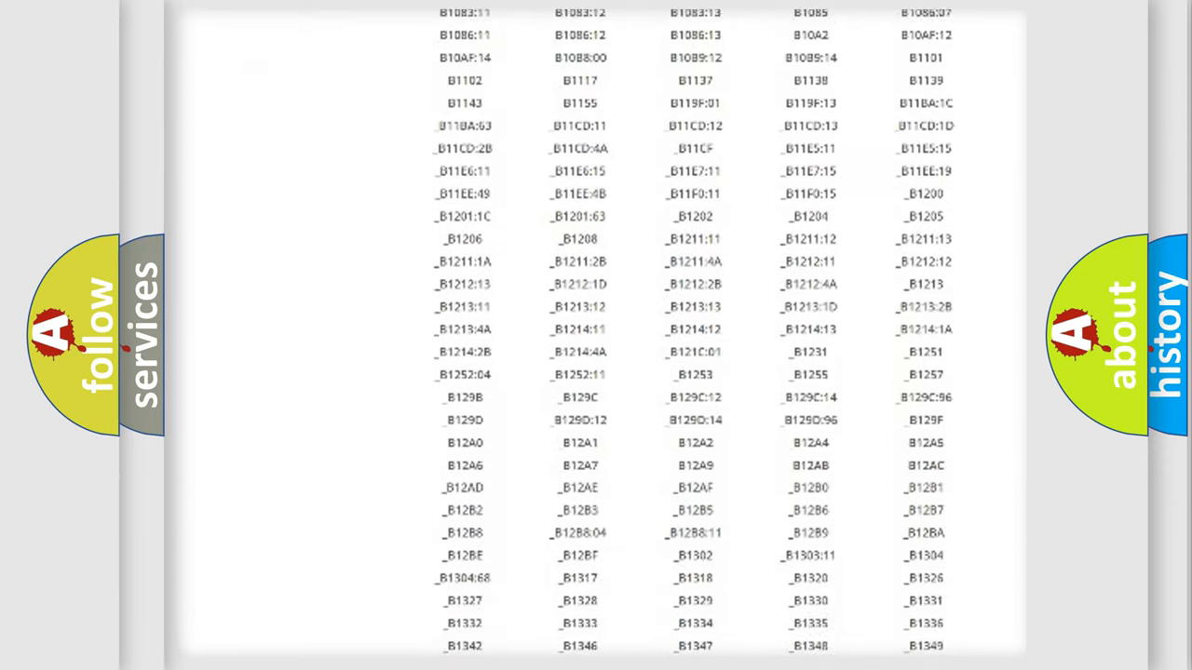
scroll(down, 3)
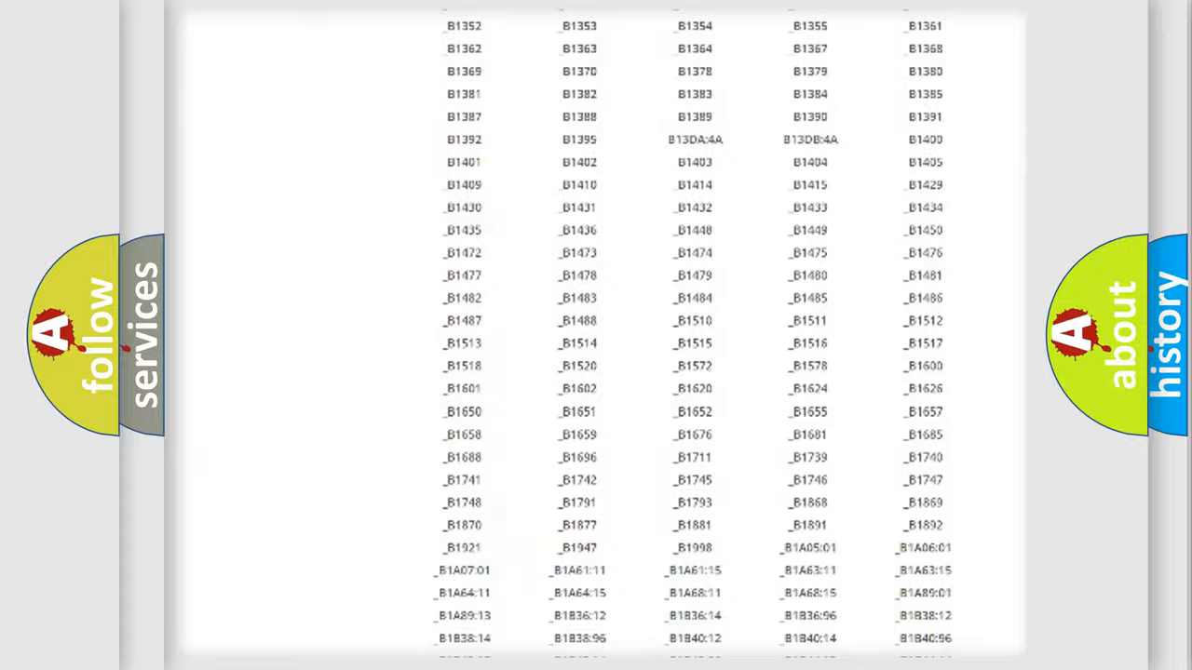